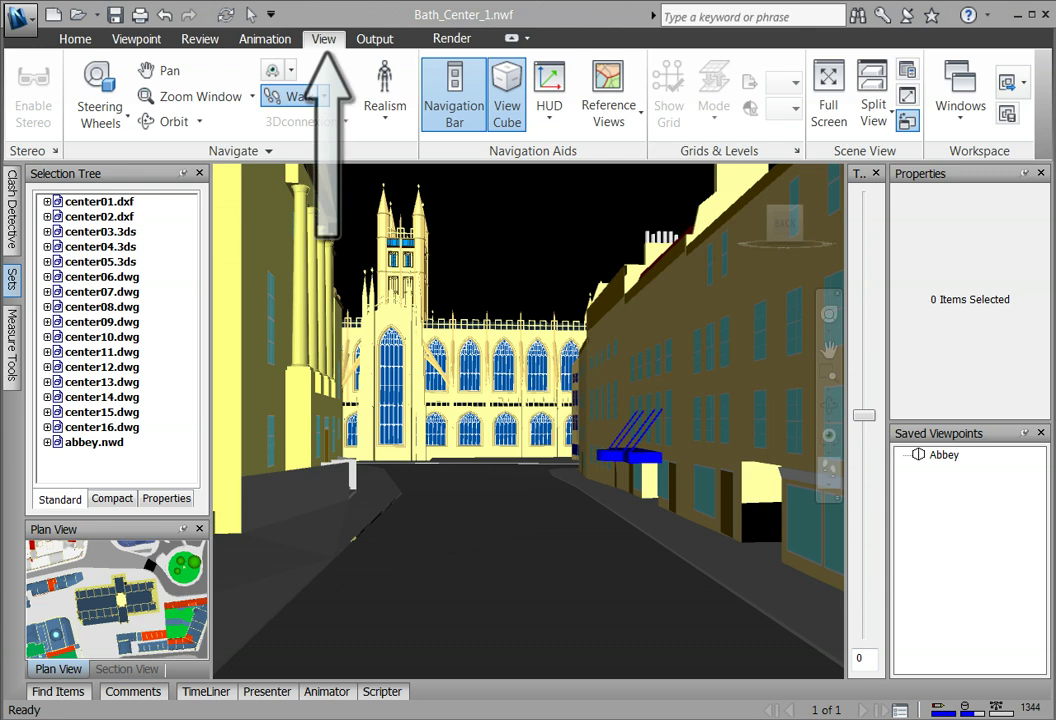
mouse_move(968, 150)
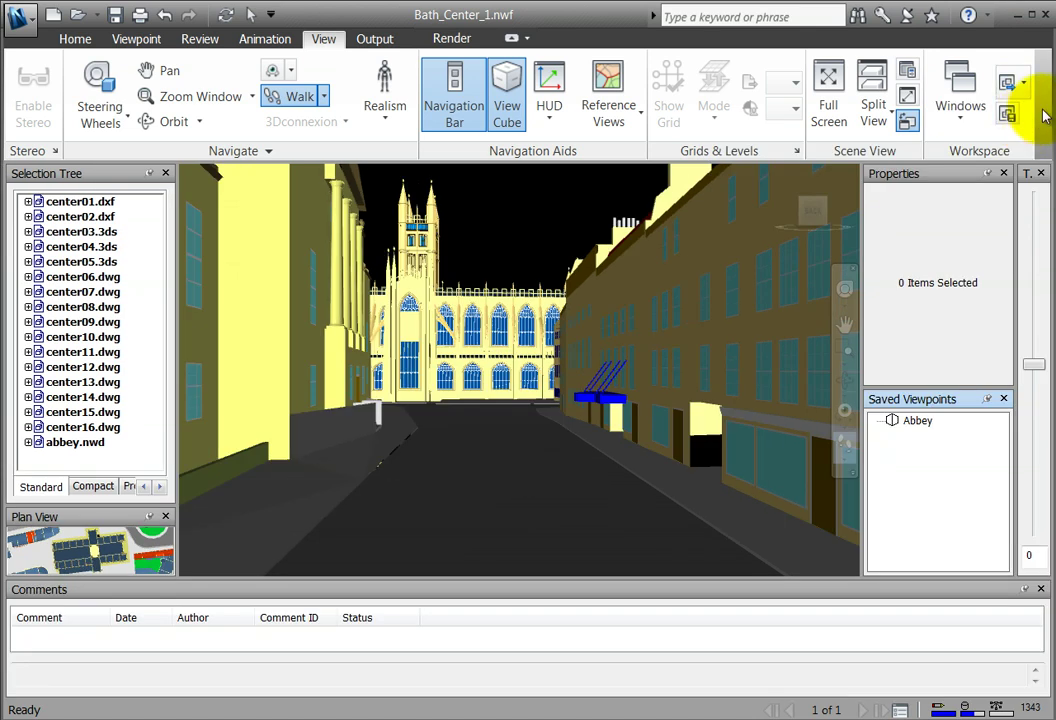
Load the Navisworks Standard workspace from the Load Workspace list
left_click(1012, 84)
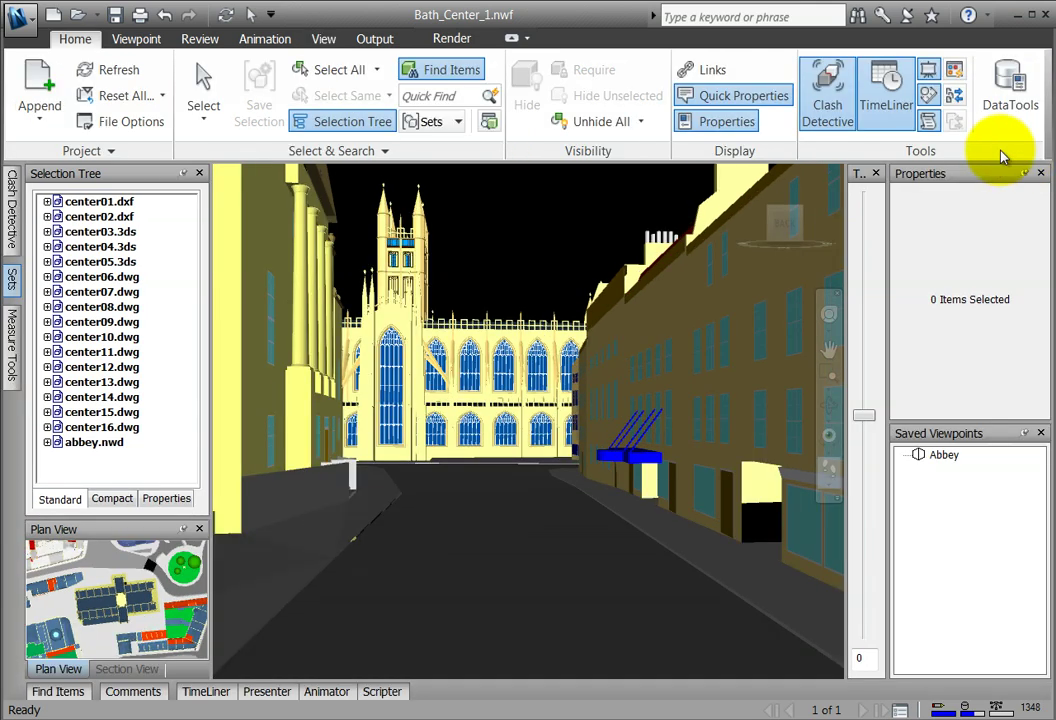
left_click(324, 38)
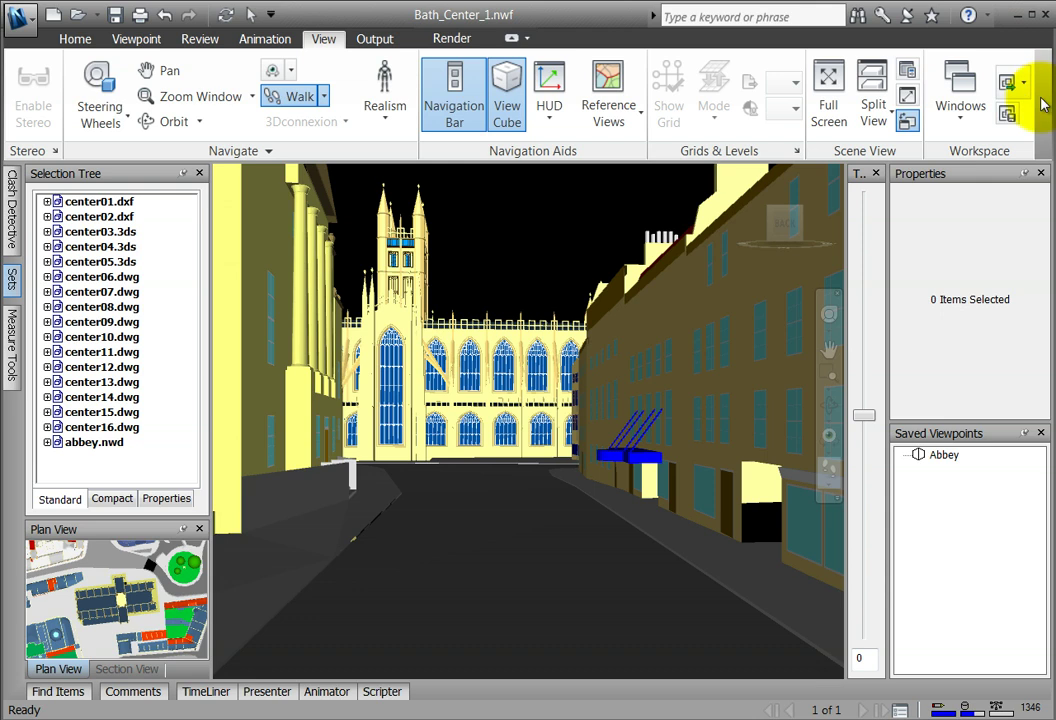
left_click(1012, 82)
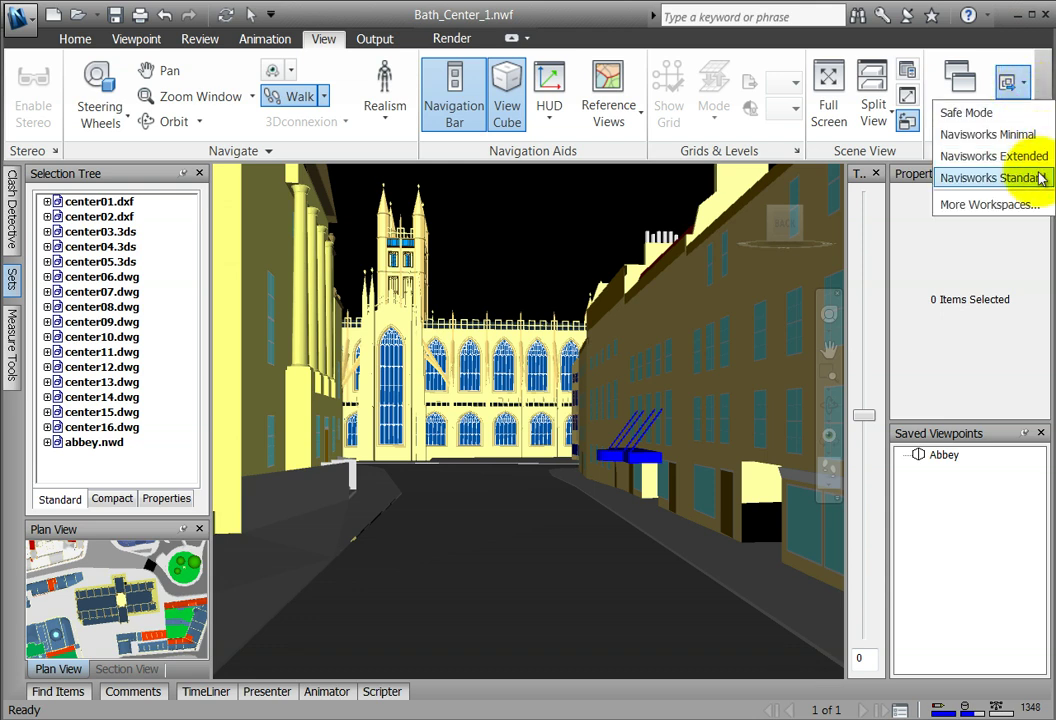
left_click(992, 176)
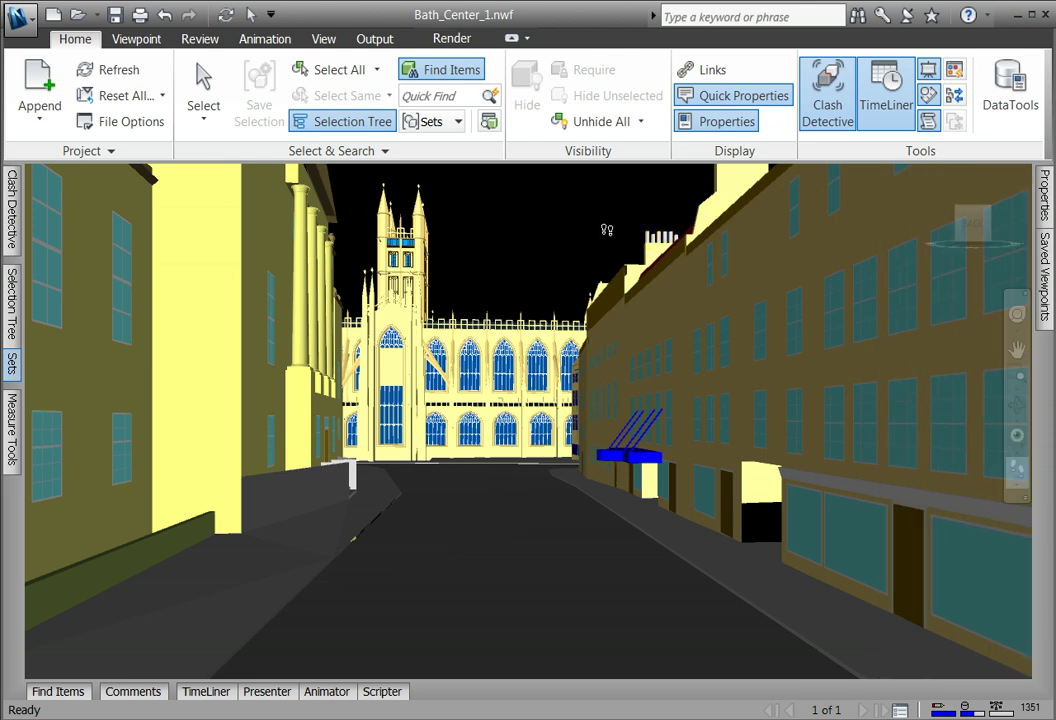
mouse_move(588, 232)
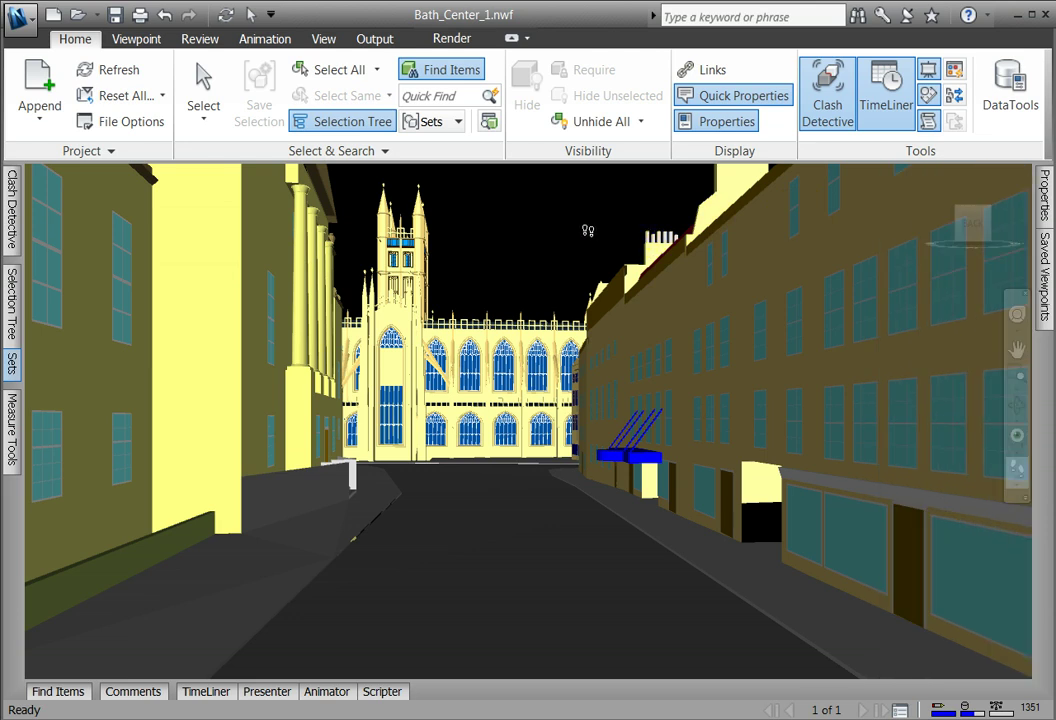
Load the Safe Mode workspace so no docked panels surround the view
left_click(324, 38)
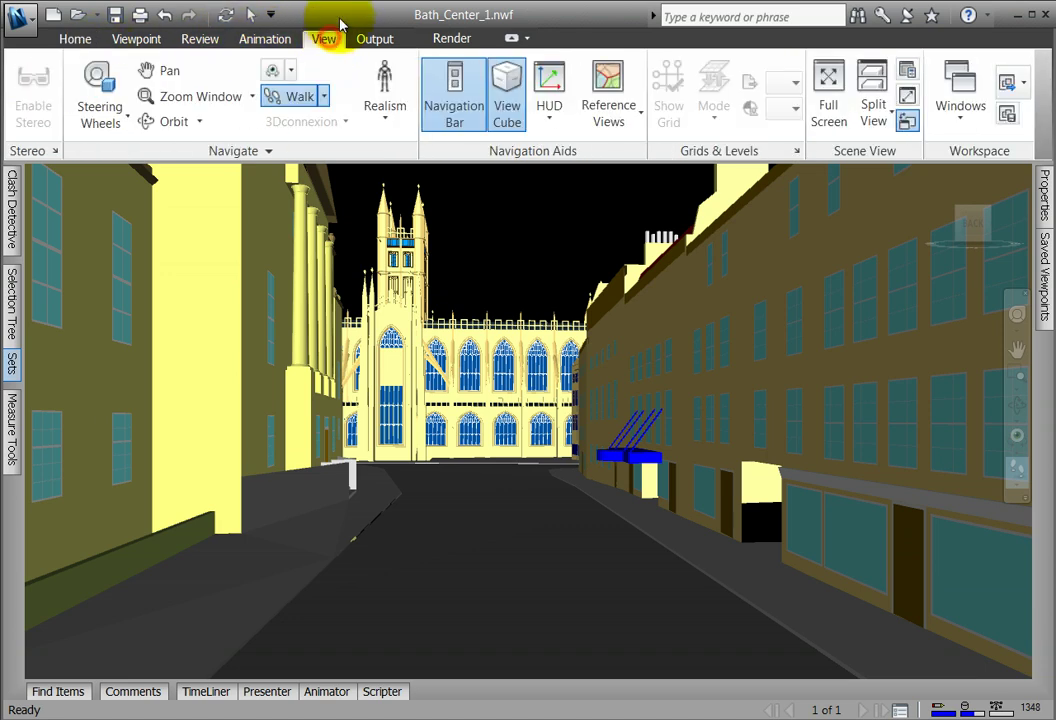
left_click(1024, 80)
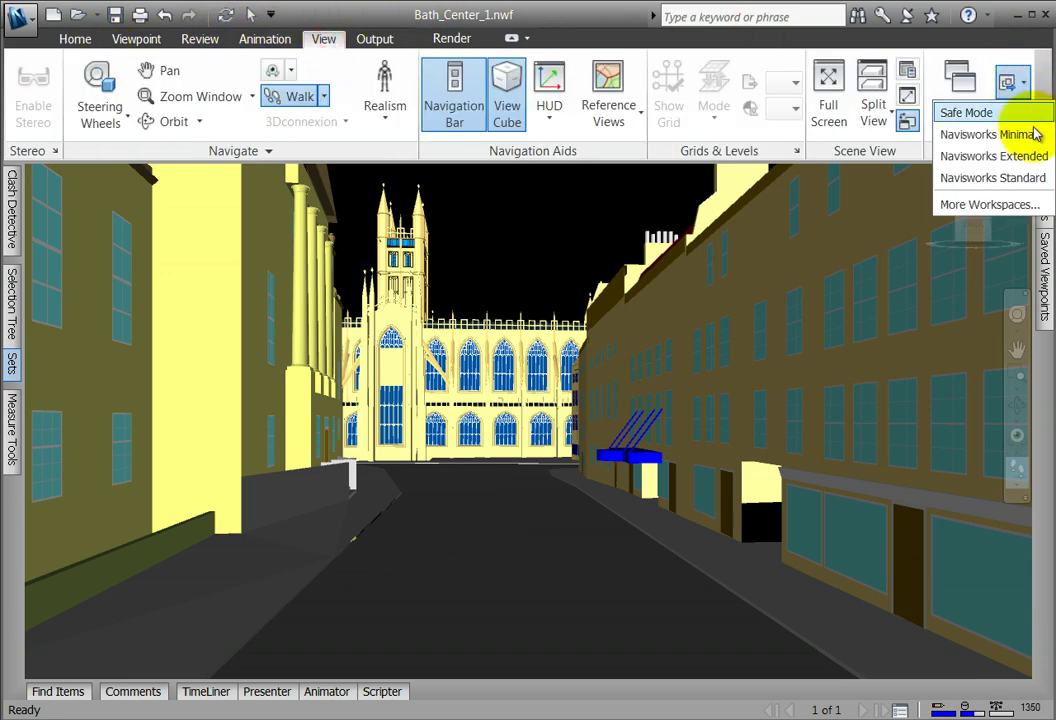
left_click(74, 38)
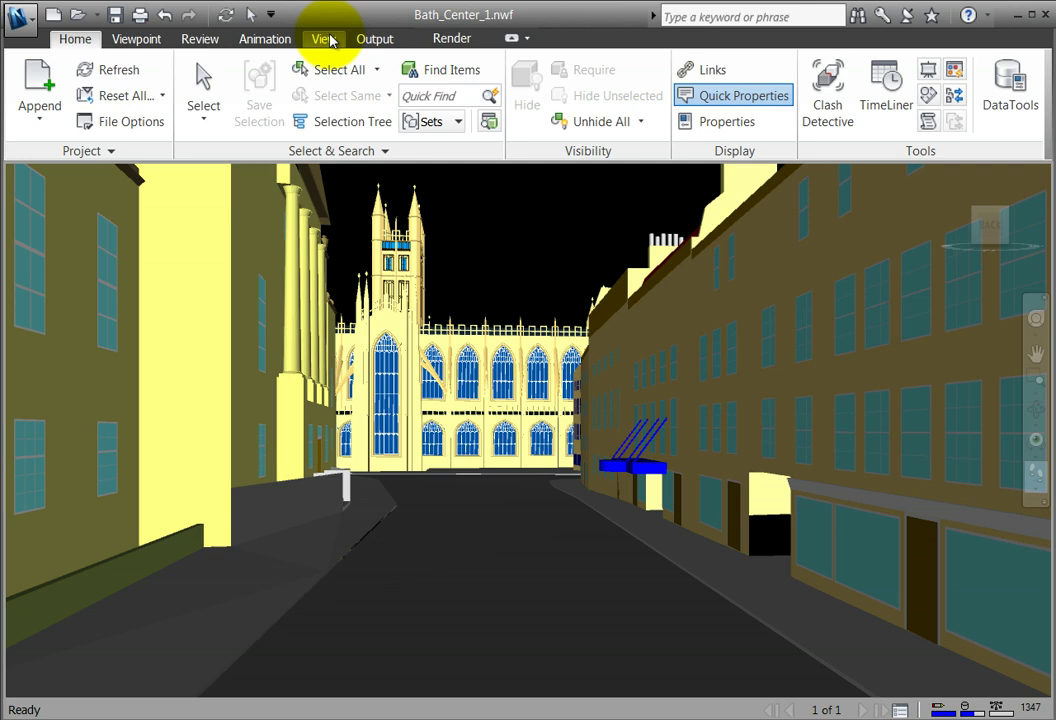
Show the Measure Tools window floating over the scene view
left_click(324, 38)
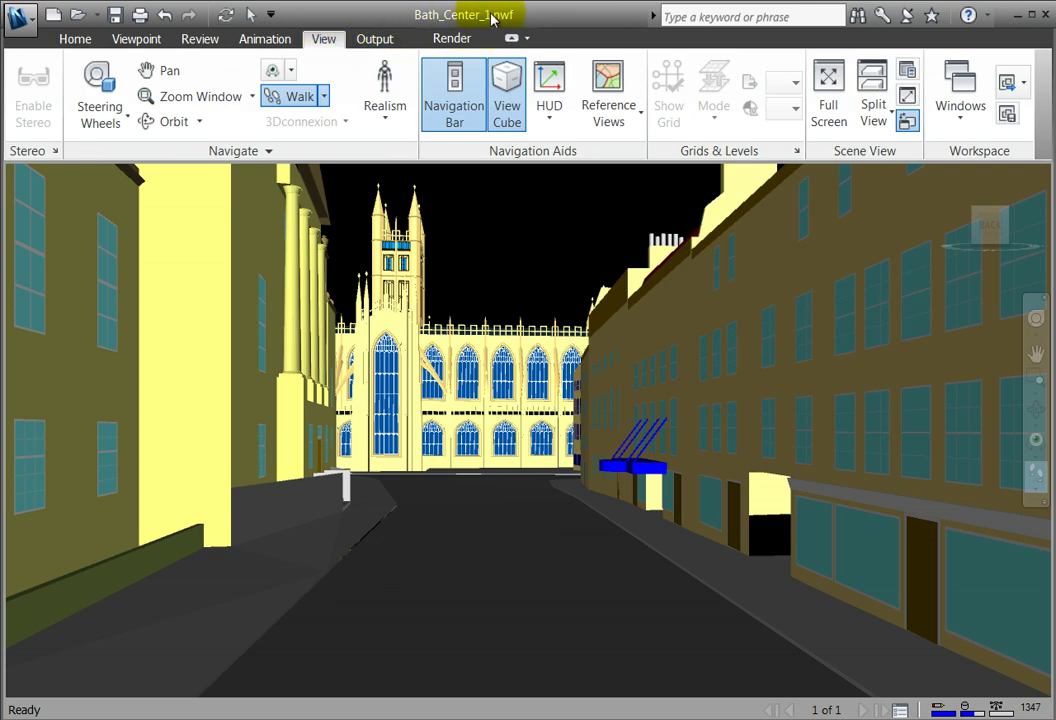
mouse_move(464, 302)
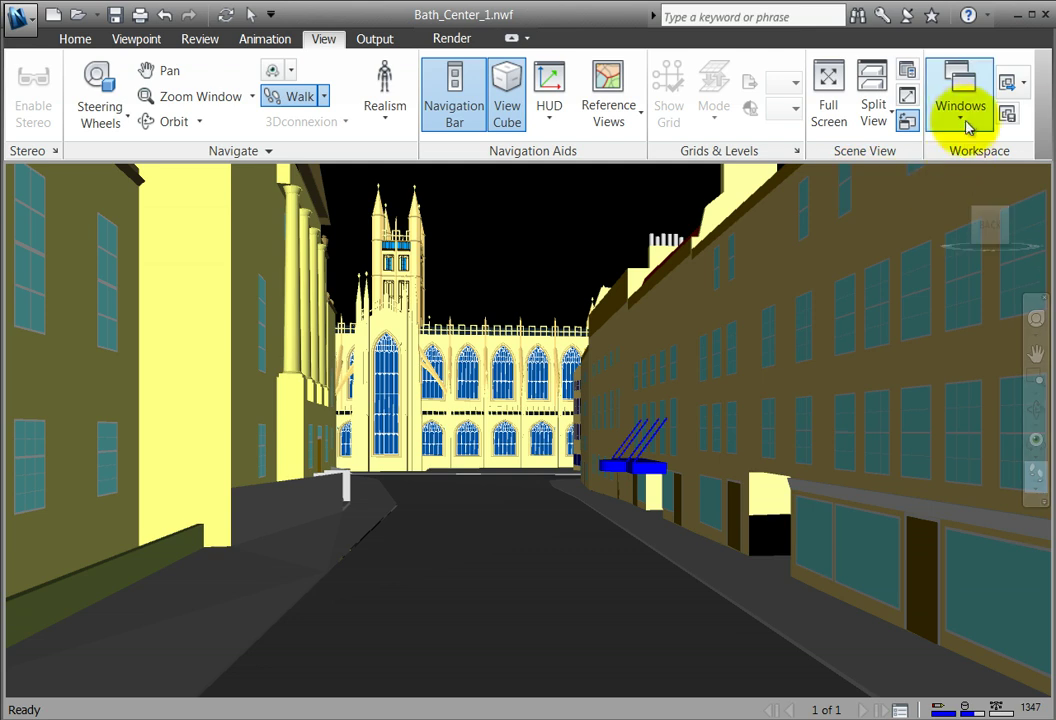
left_click(960, 104)
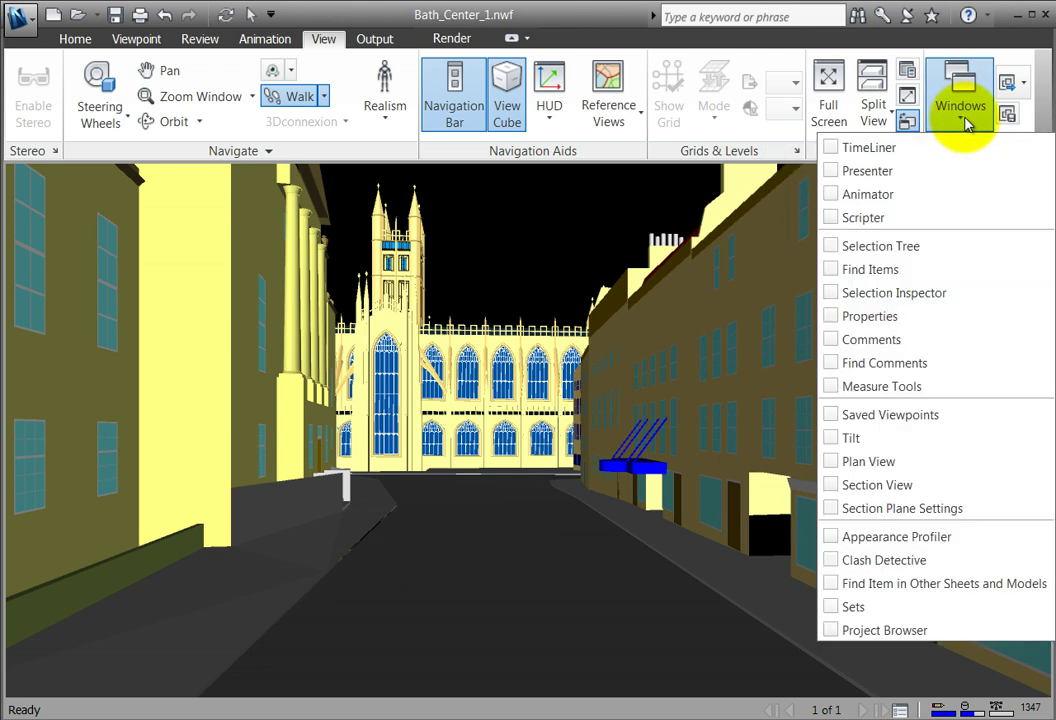
left_click(882, 386)
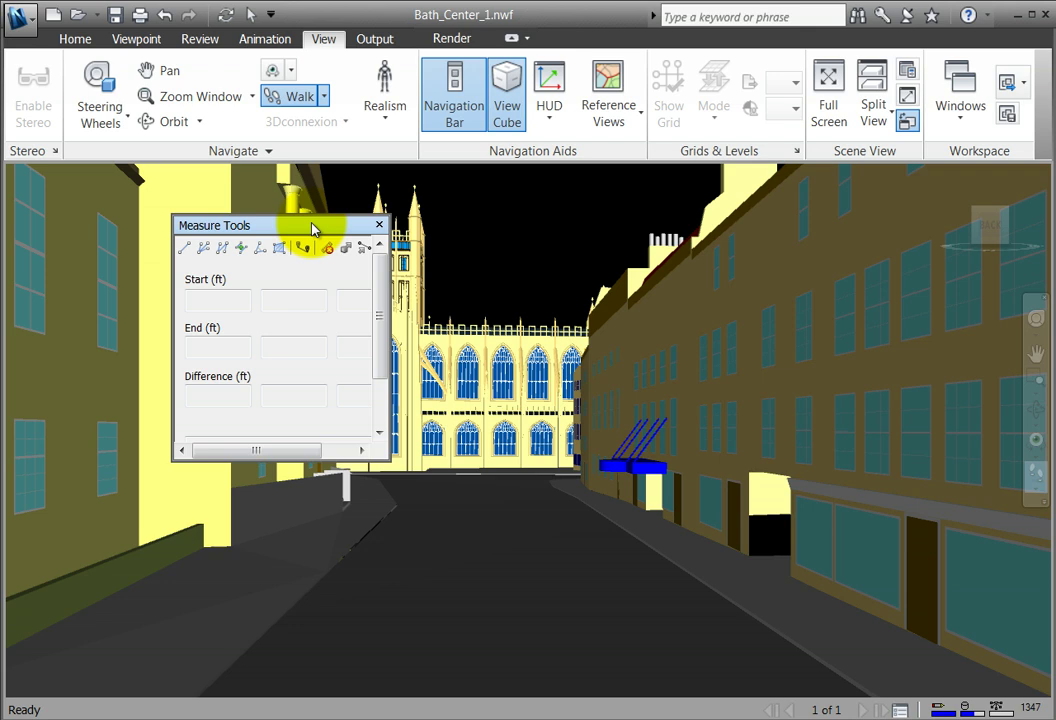
Show the Saved Viewpoints, Properties and Clash Detective windows from the Windows list
left_click(960, 90)
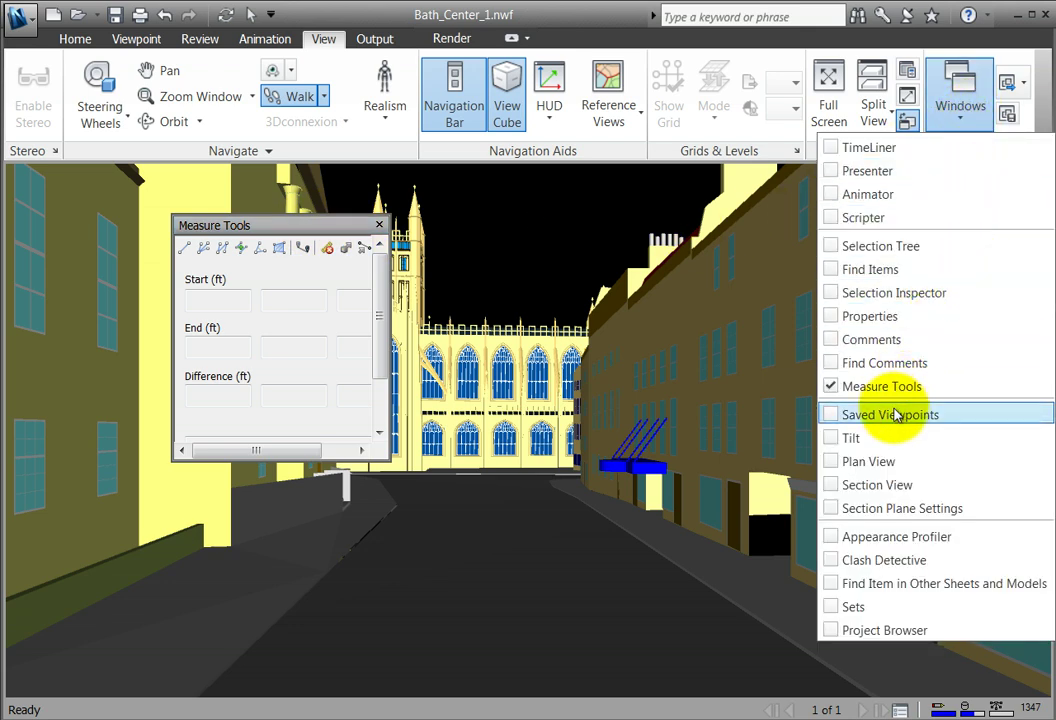
left_click(892, 414)
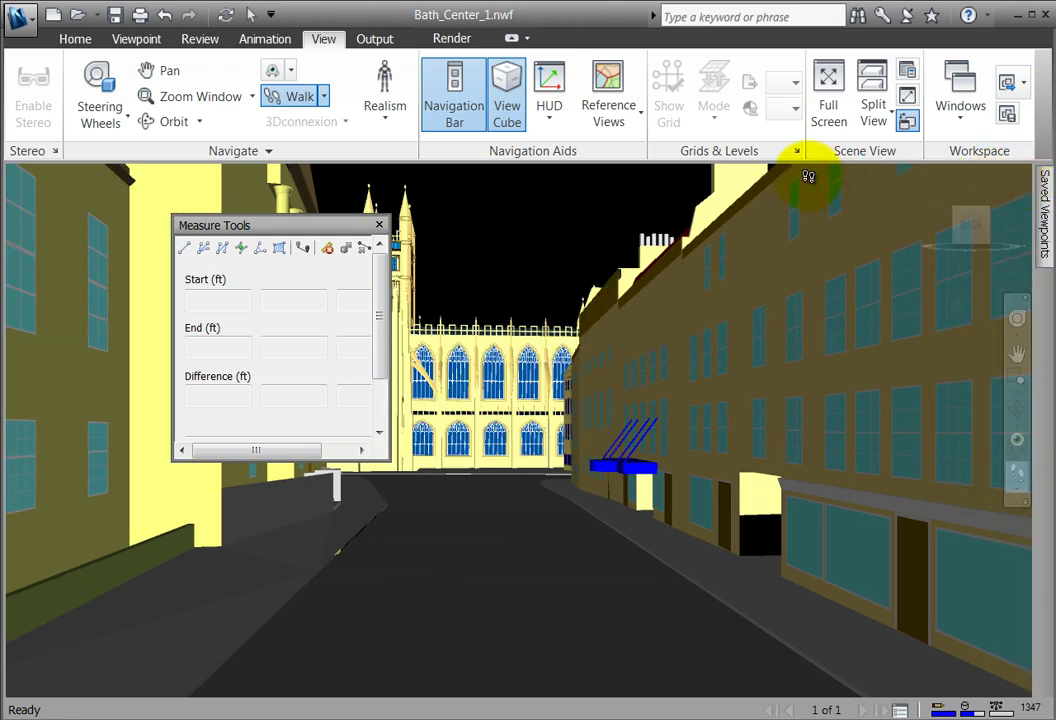
left_click(960, 96)
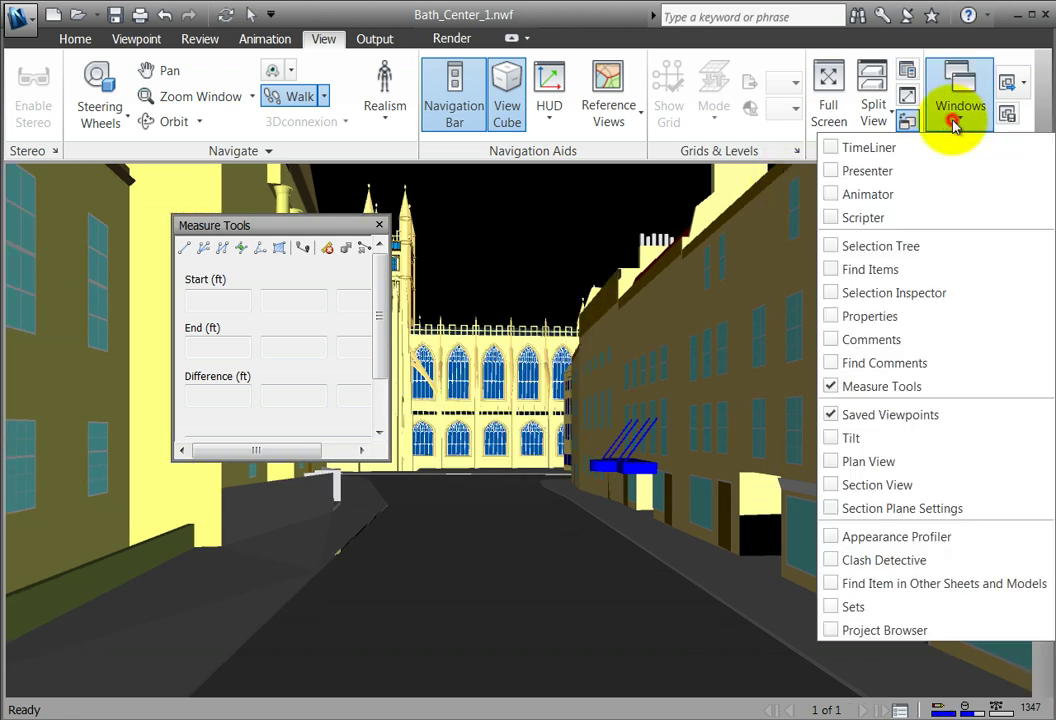
mouse_move(960, 216)
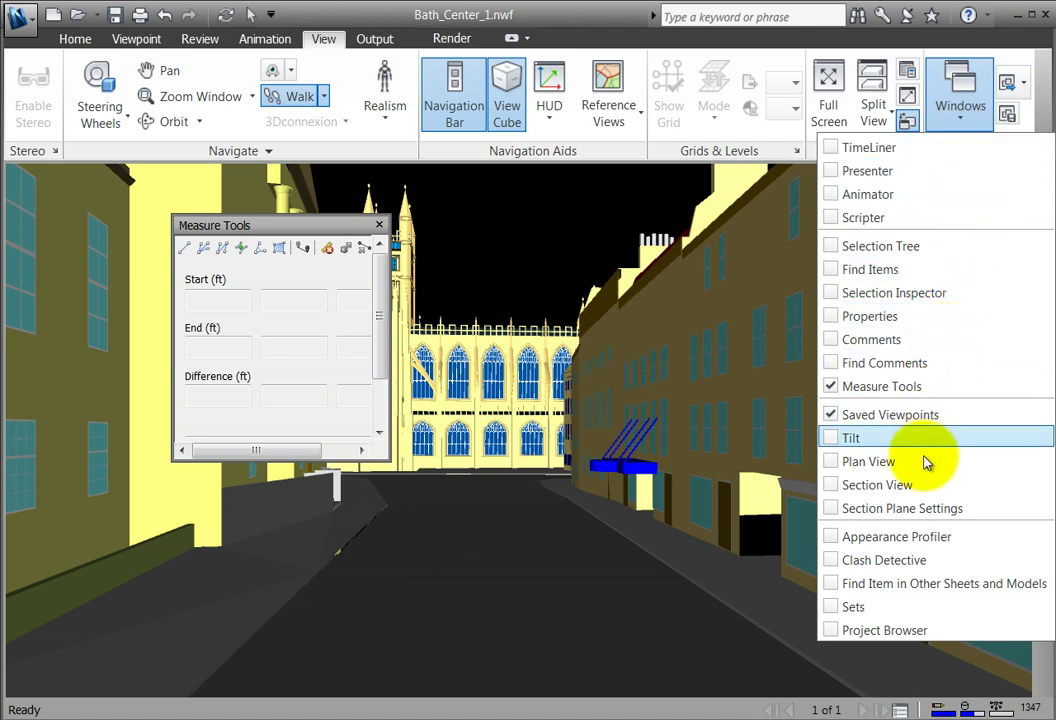
mouse_move(936, 414)
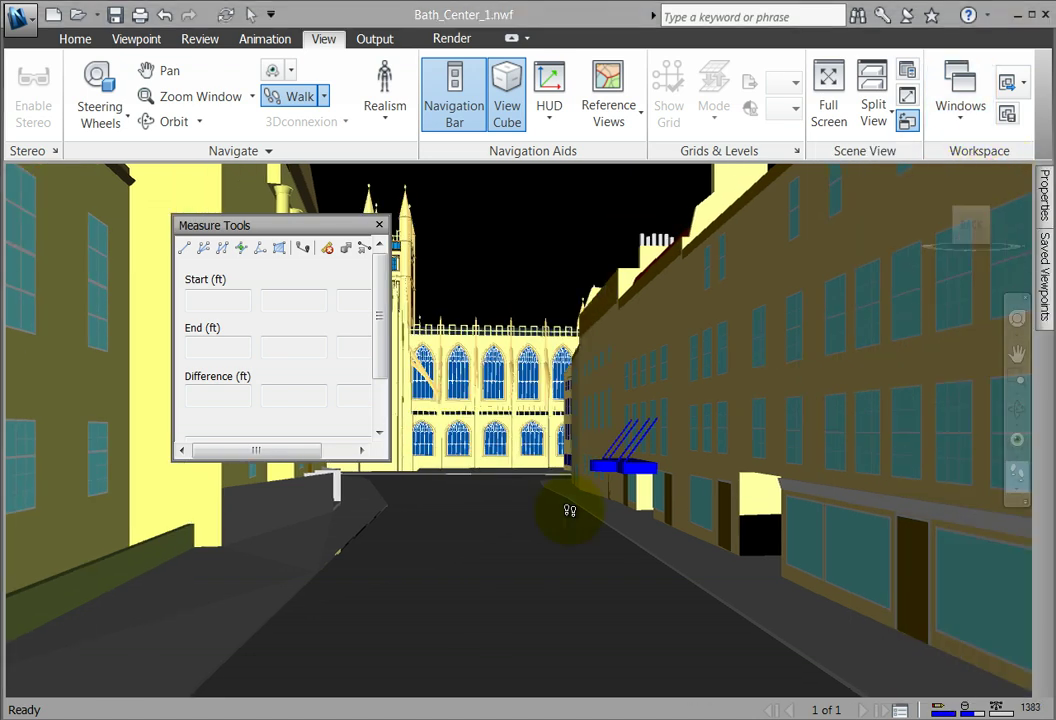
mouse_move(768, 248)
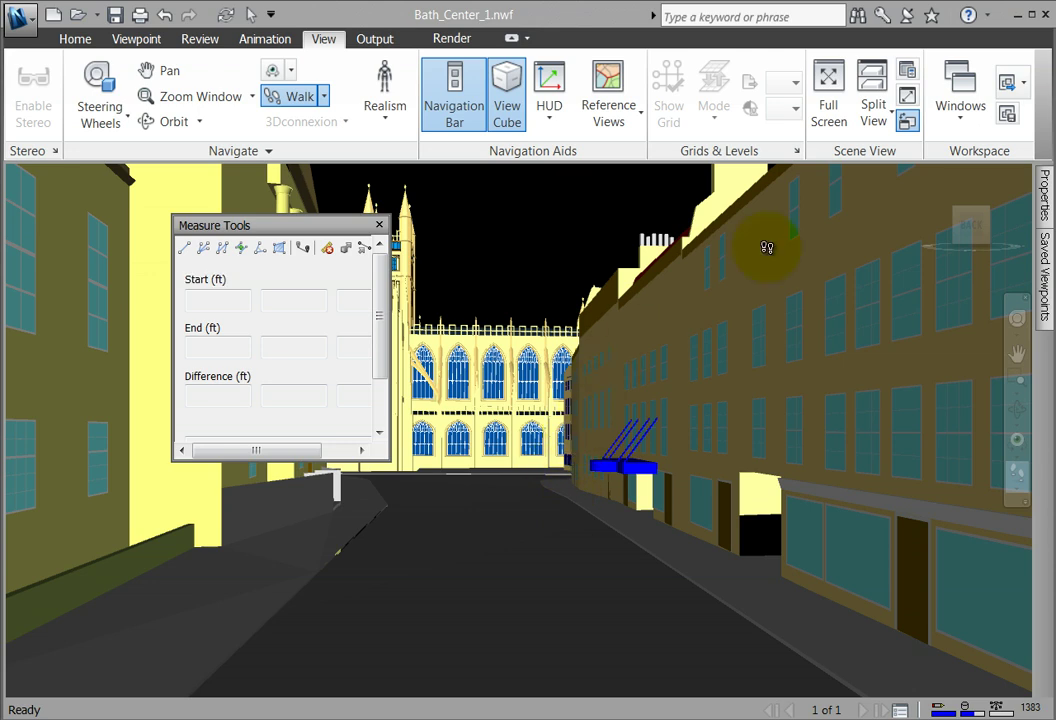
left_click(958, 90)
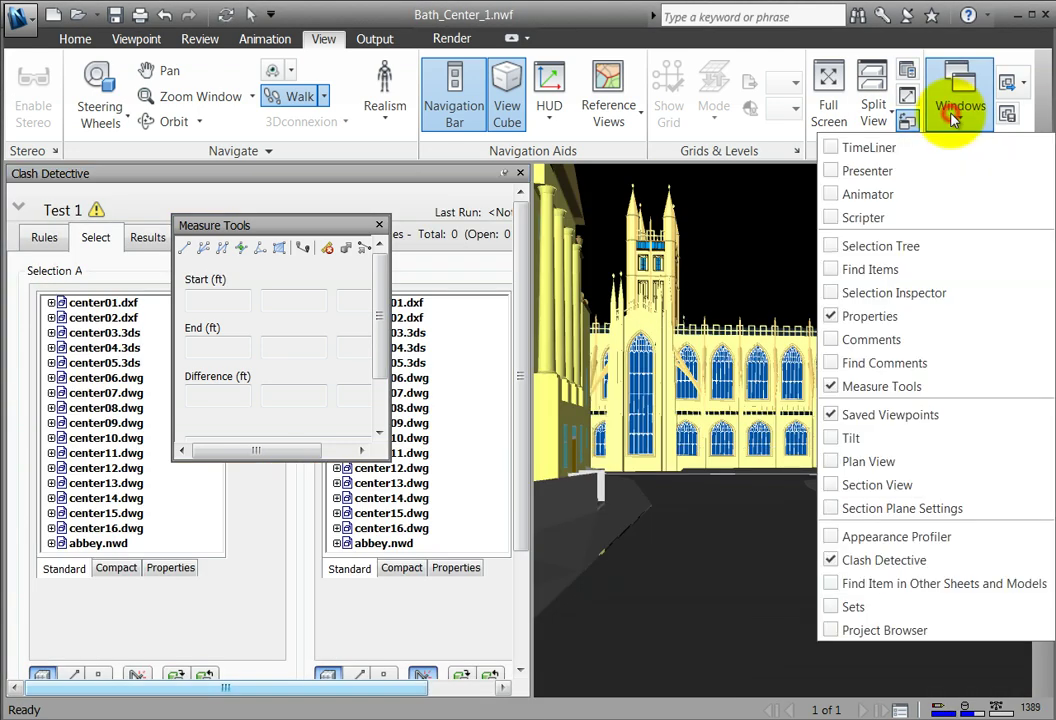
Show the Selection Tree and Sets panels from the Windows list
left_click(872, 244)
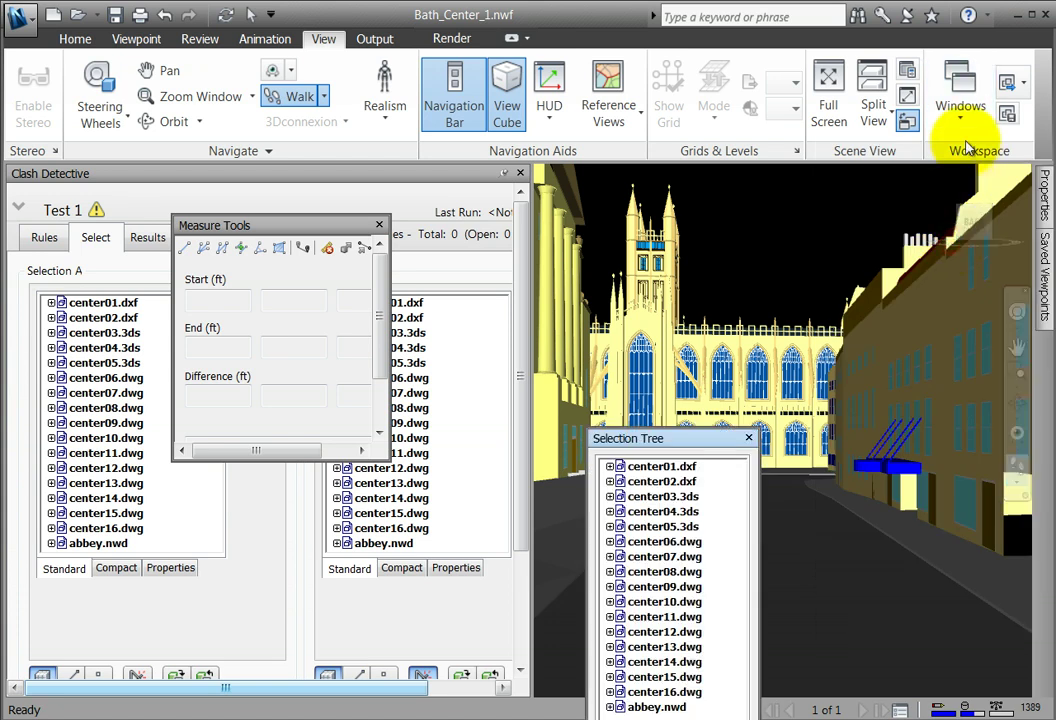
left_click(960, 90)
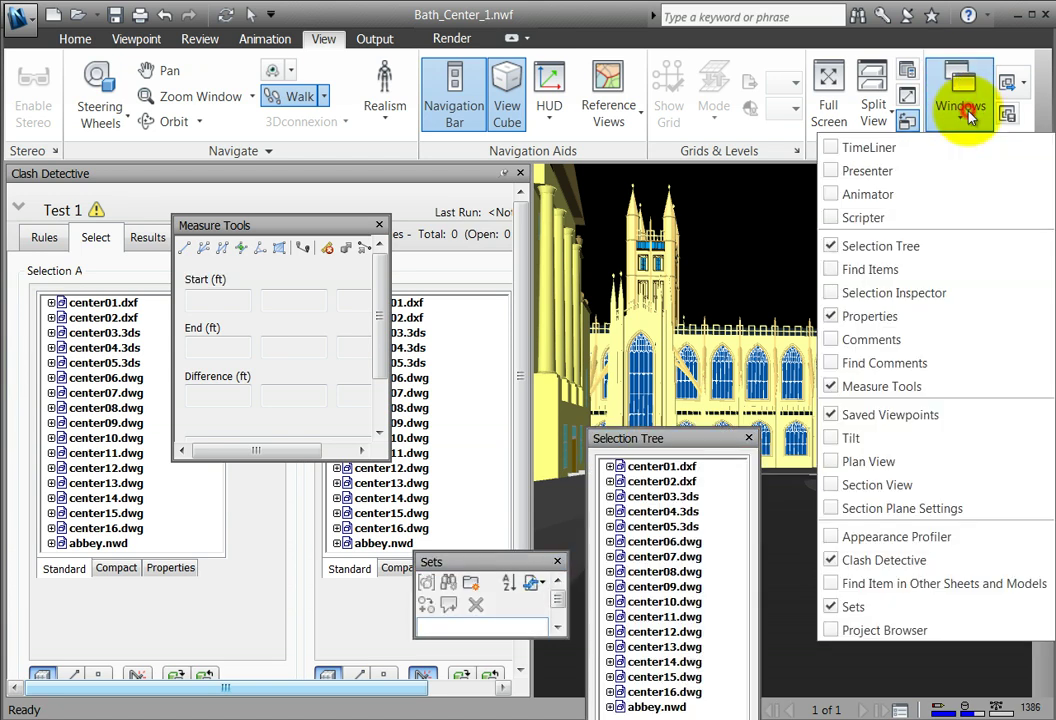
left_click(884, 268)
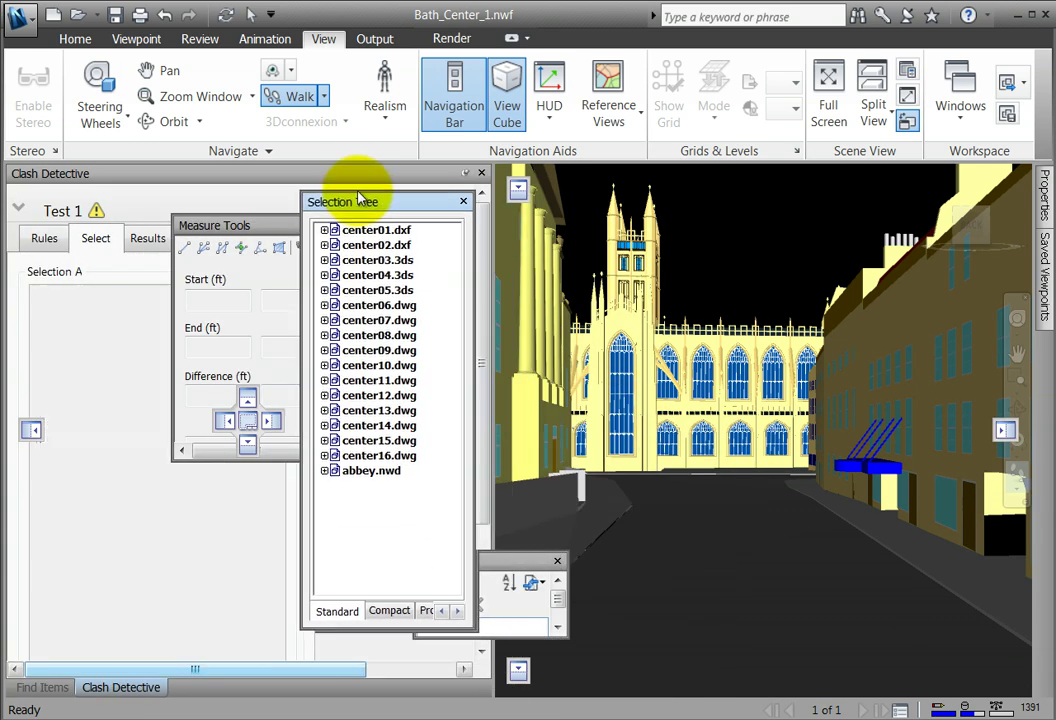
Dock Selection Tree and Sets as tabs beside Find Items and Clash Detective
left_click(208, 688)
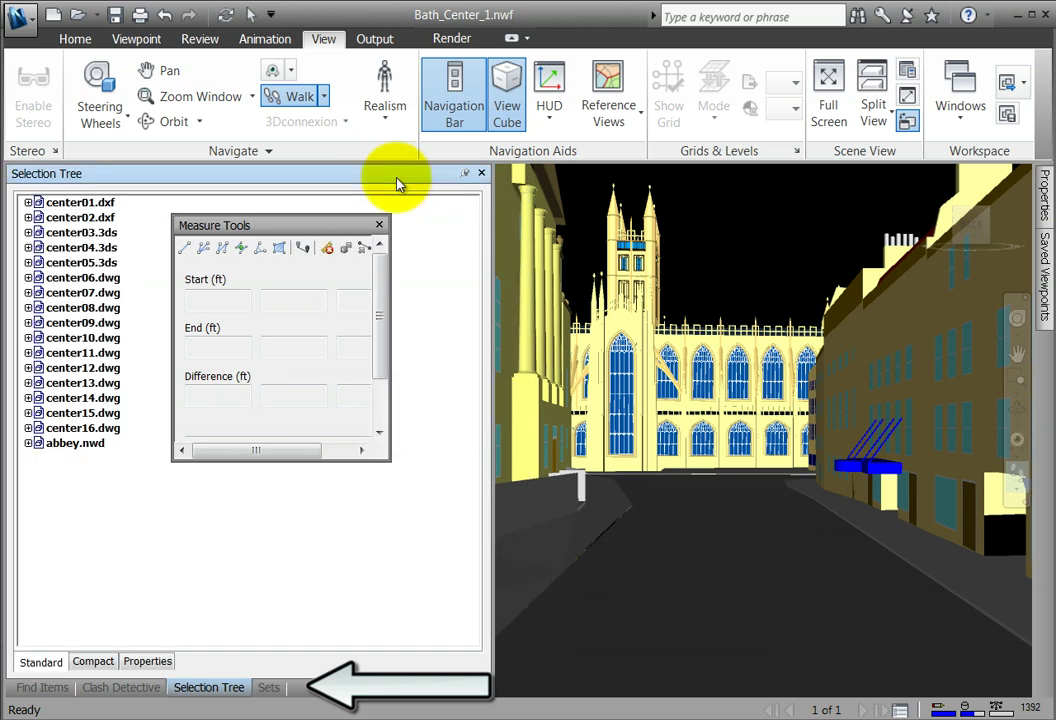
left_click(268, 688)
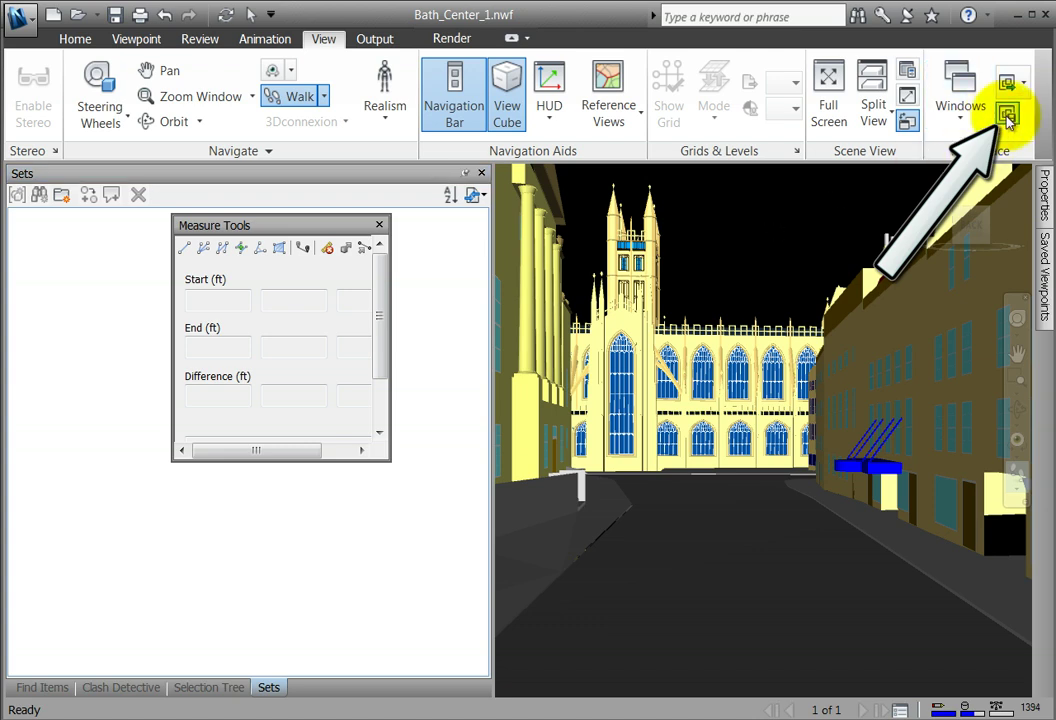
mouse_move(1008, 116)
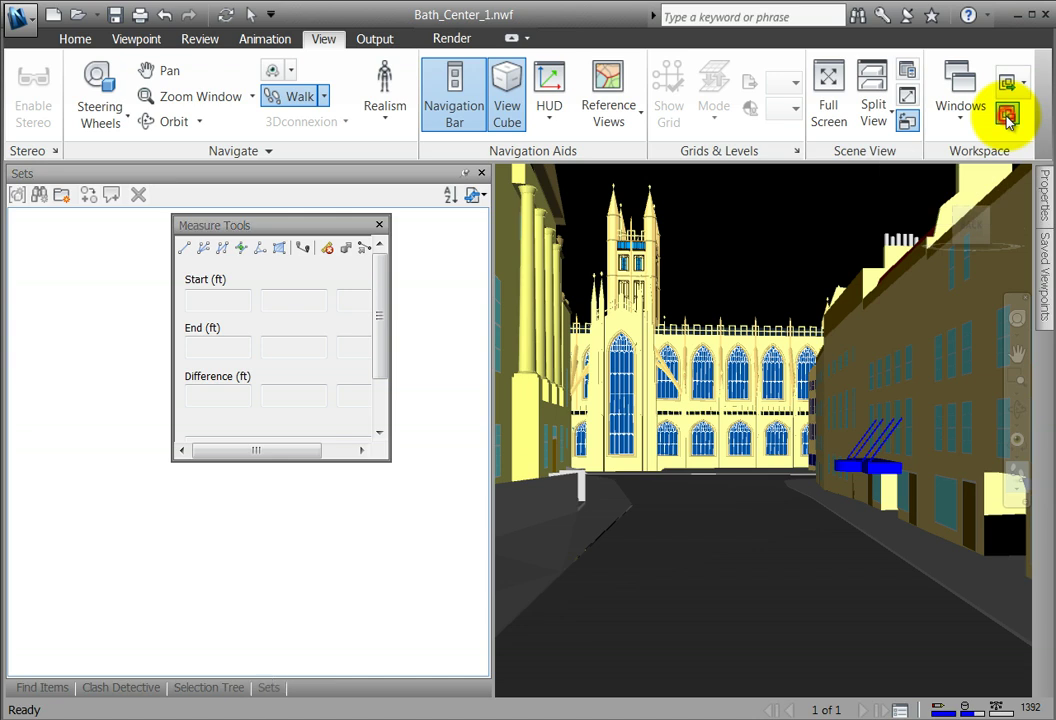
Save the current panel layout as a workspace file named Clash
left_click(1008, 116)
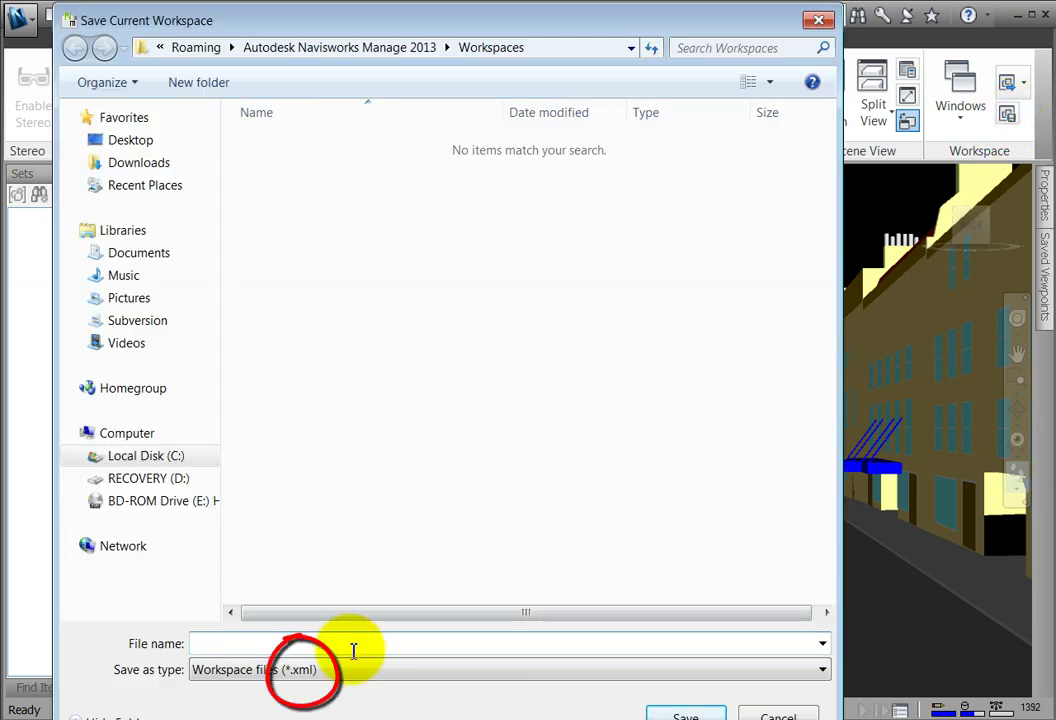
type("C")
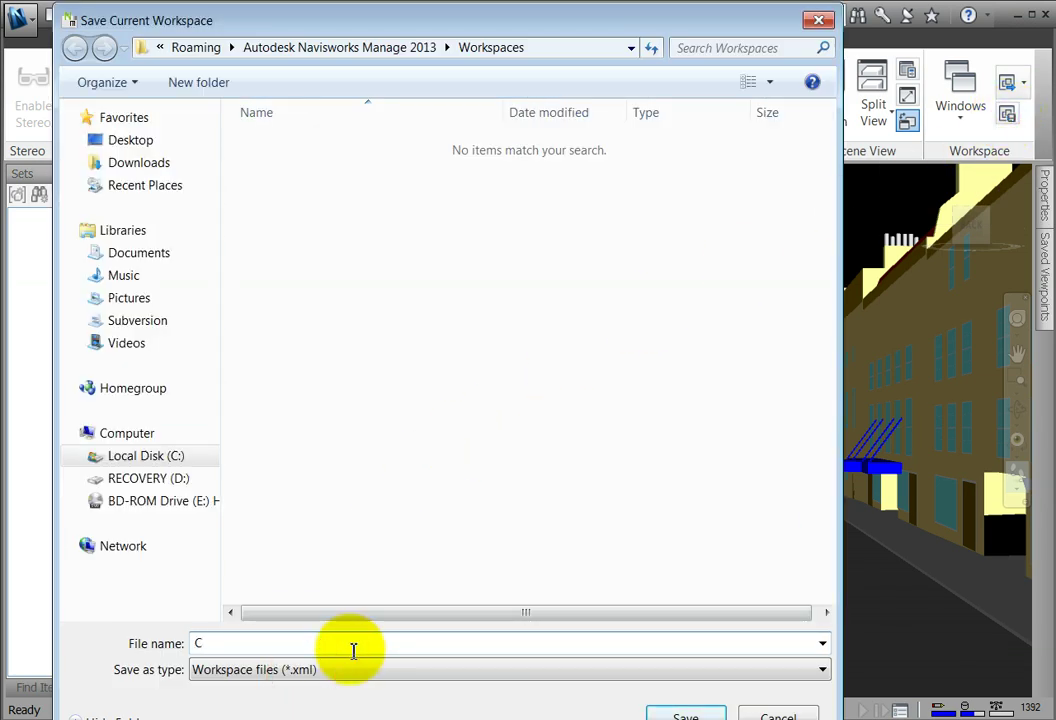
type("lash")
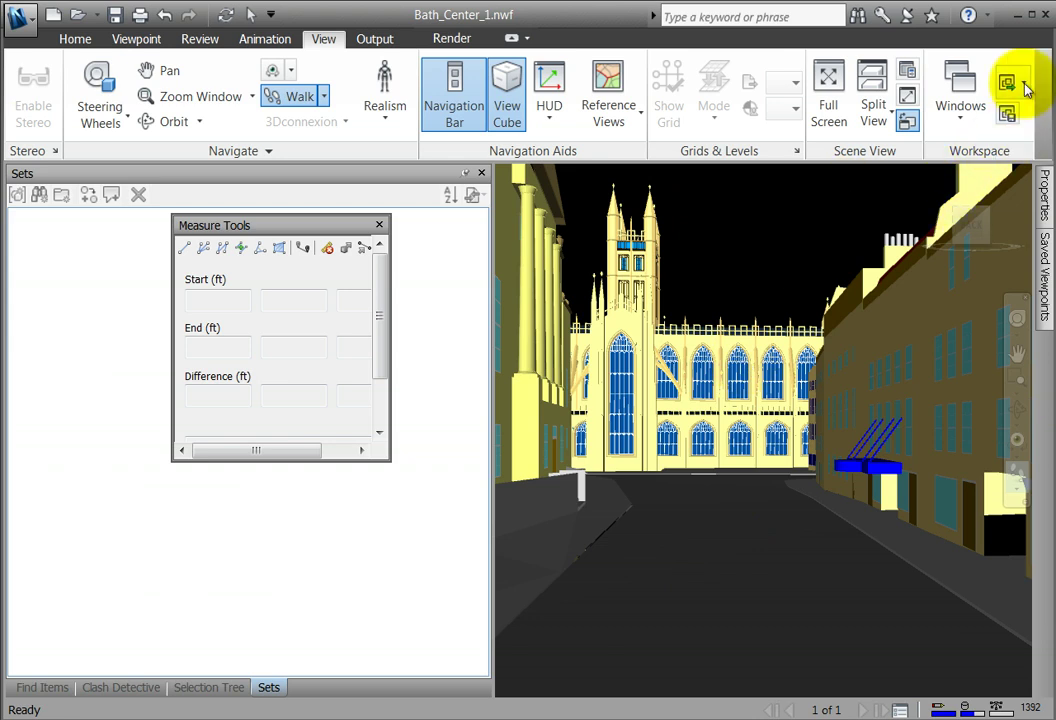
mouse_move(1008, 82)
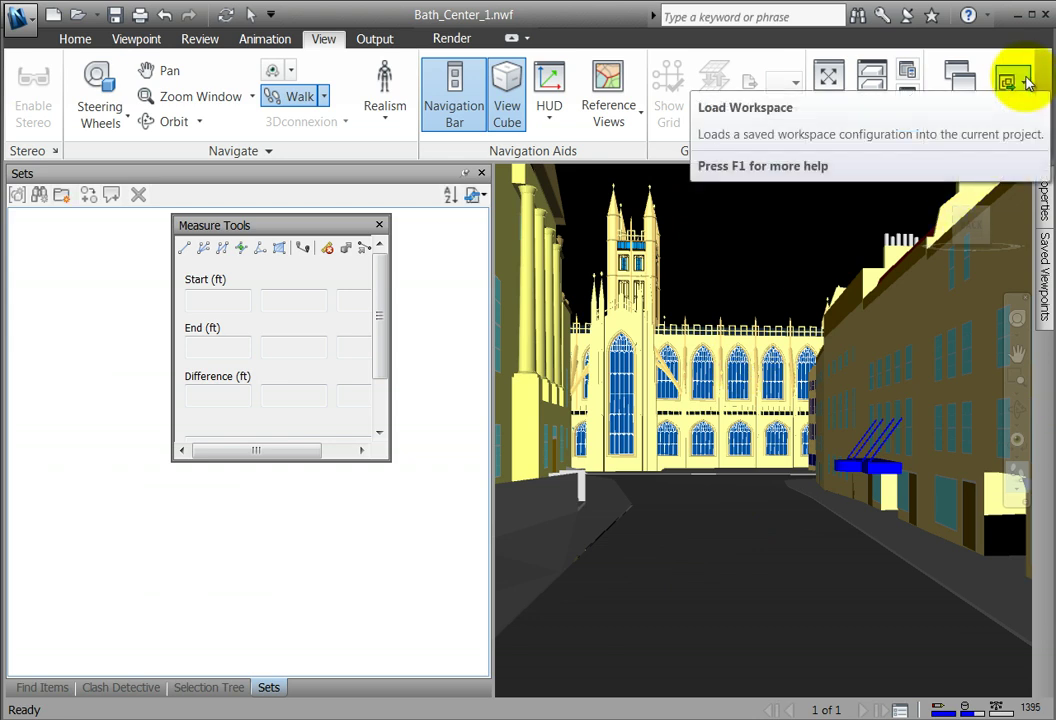
Choose the saved Clash.xml file in the Workspaces folder via More Workspaces
left_click(1012, 80)
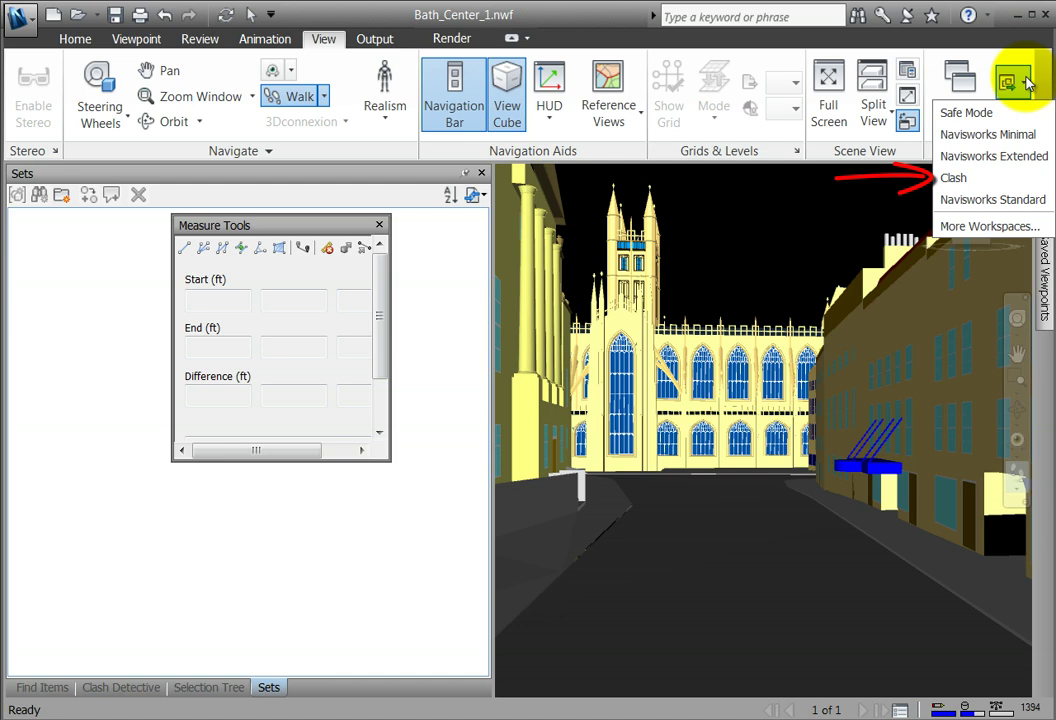
mouse_move(992, 178)
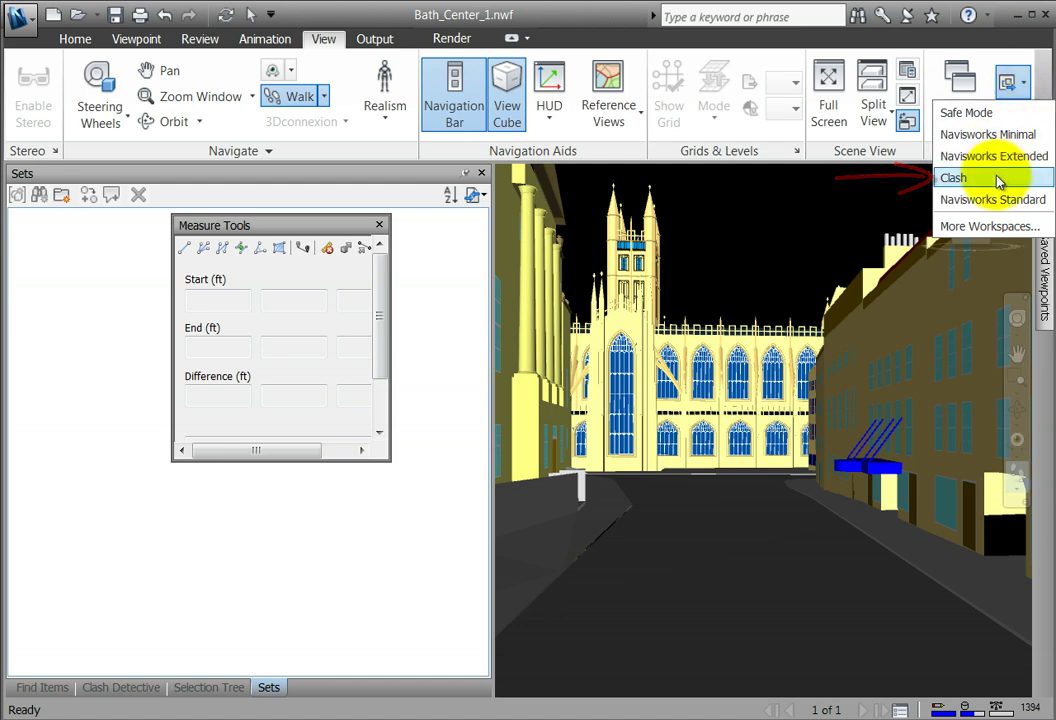
mouse_move(994, 176)
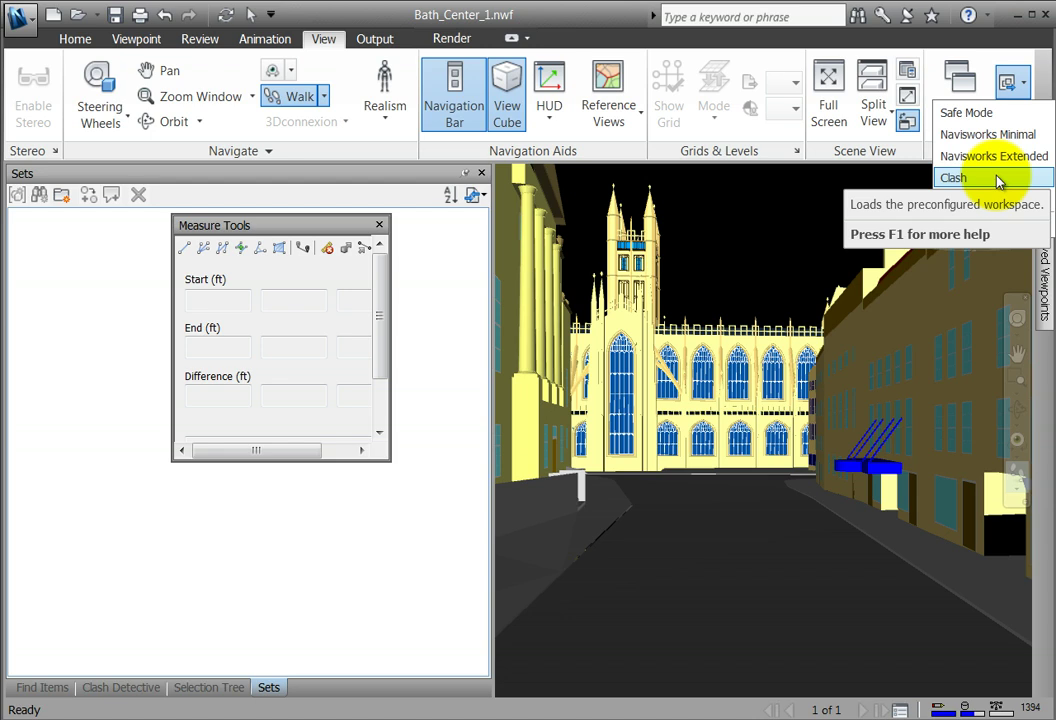
mouse_move(992, 226)
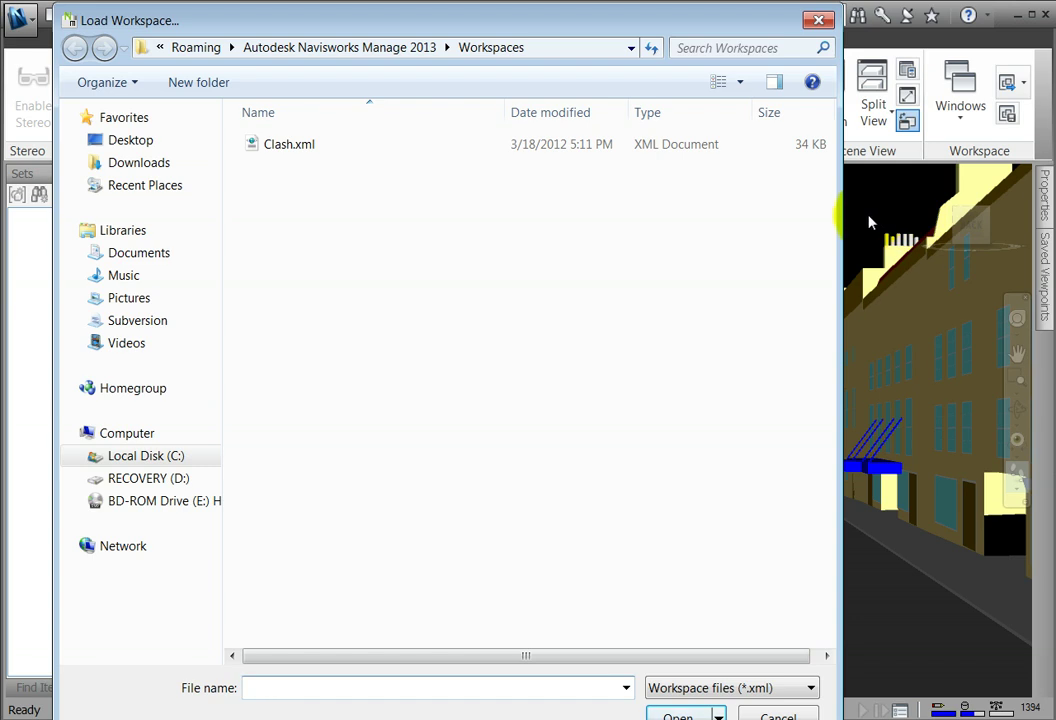
left_click(288, 144)
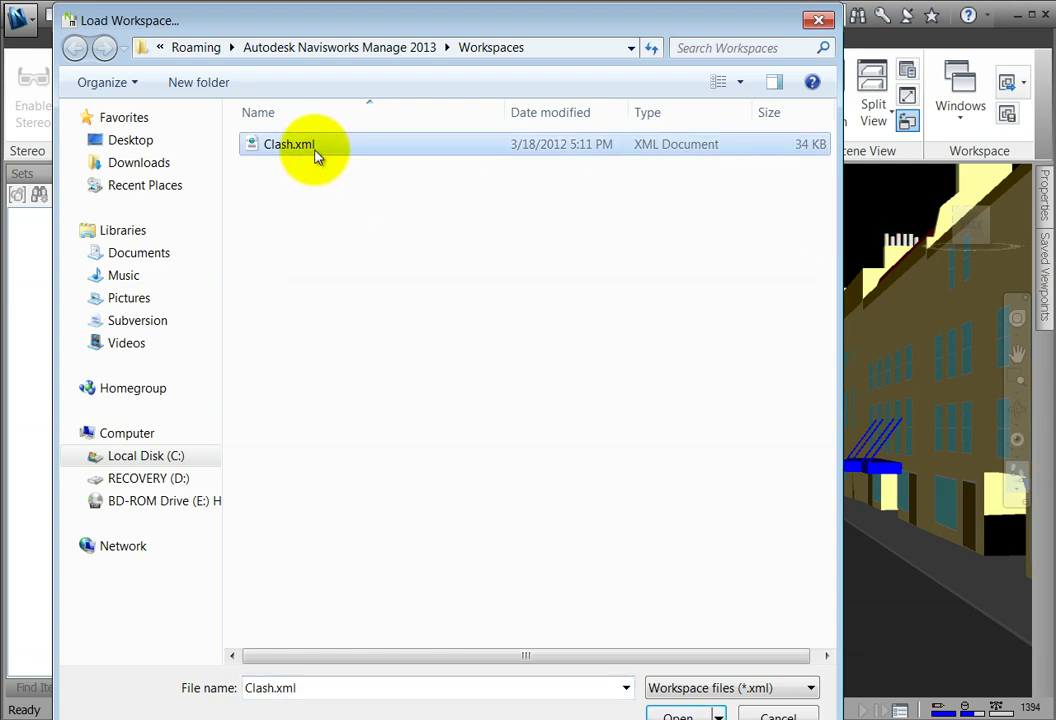